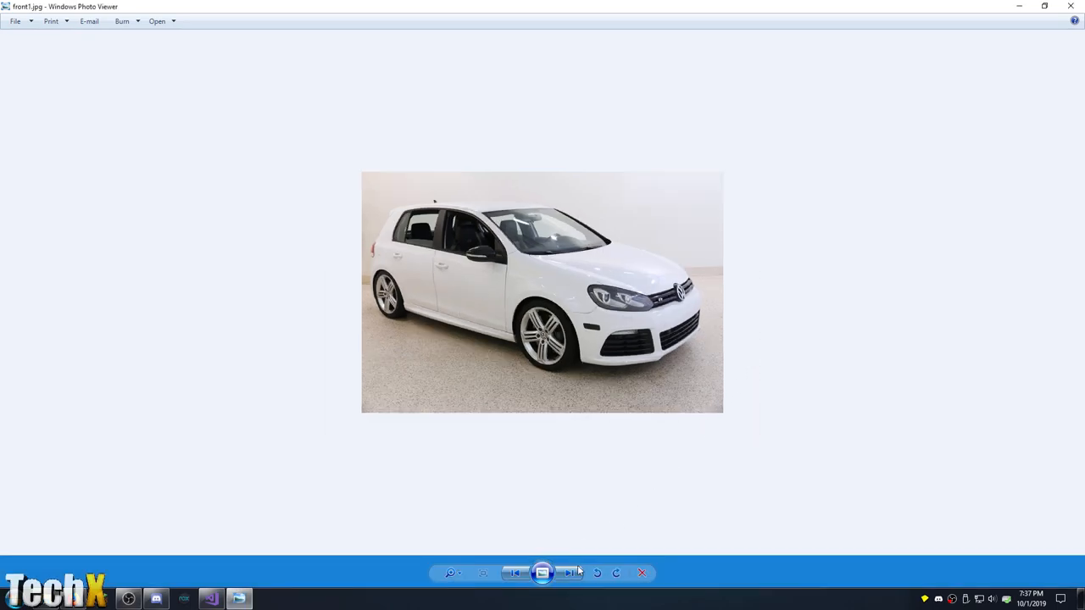
- Advance to front2.jpg, the head-on view of the white Golf R
{"action": "left_click", "coordinate": [569, 573]}
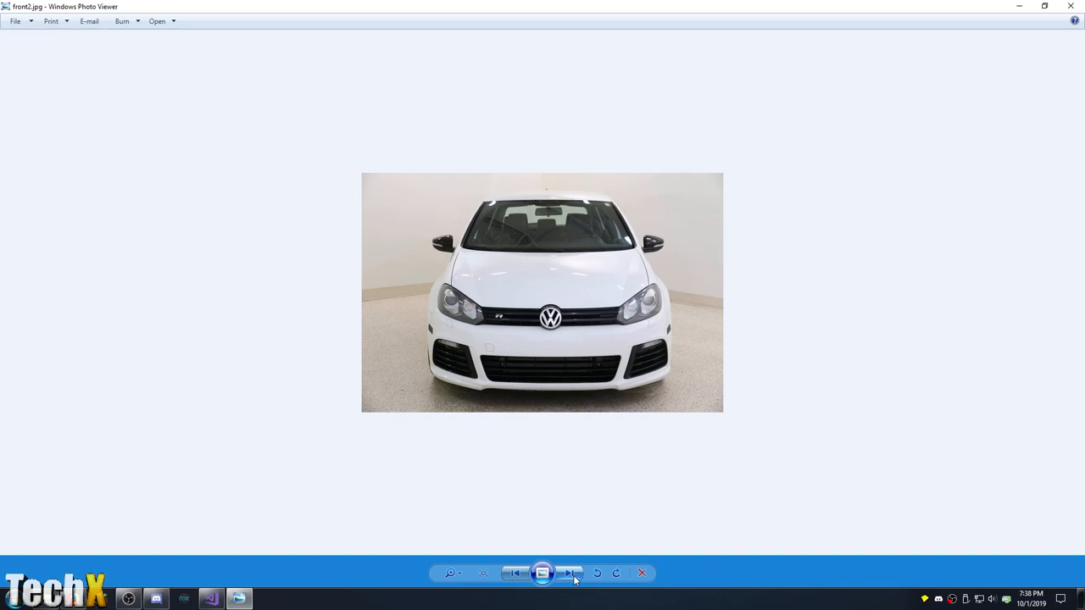
{"action": "left_click", "coordinate": [569, 573]}
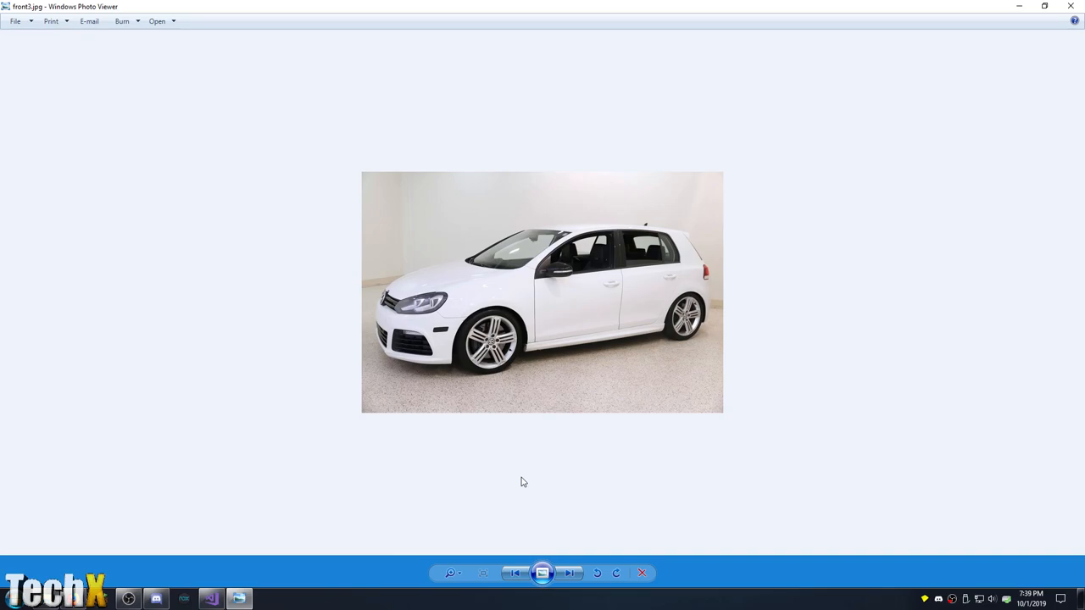
{"action": "mouse_move", "coordinate": [465, 323]}
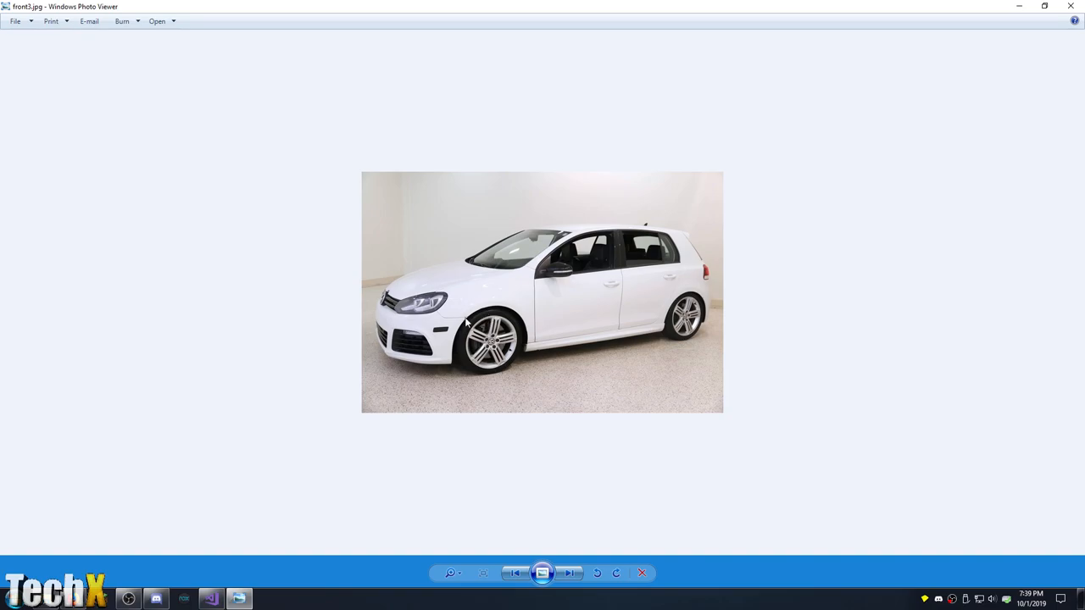
{"action": "mouse_move", "coordinate": [734, 305]}
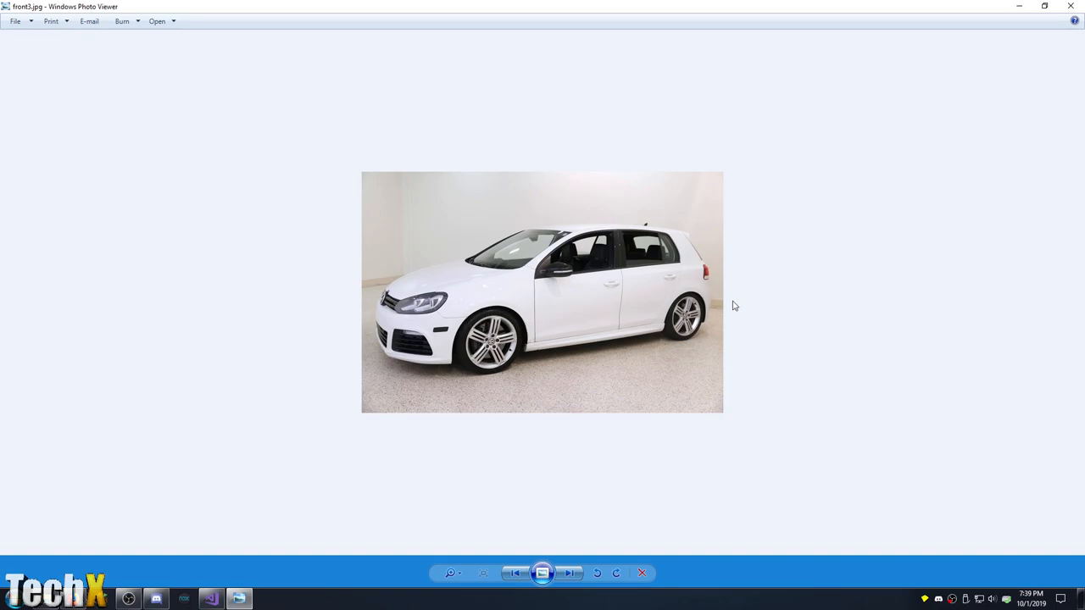
{"action": "mouse_move", "coordinate": [665, 316]}
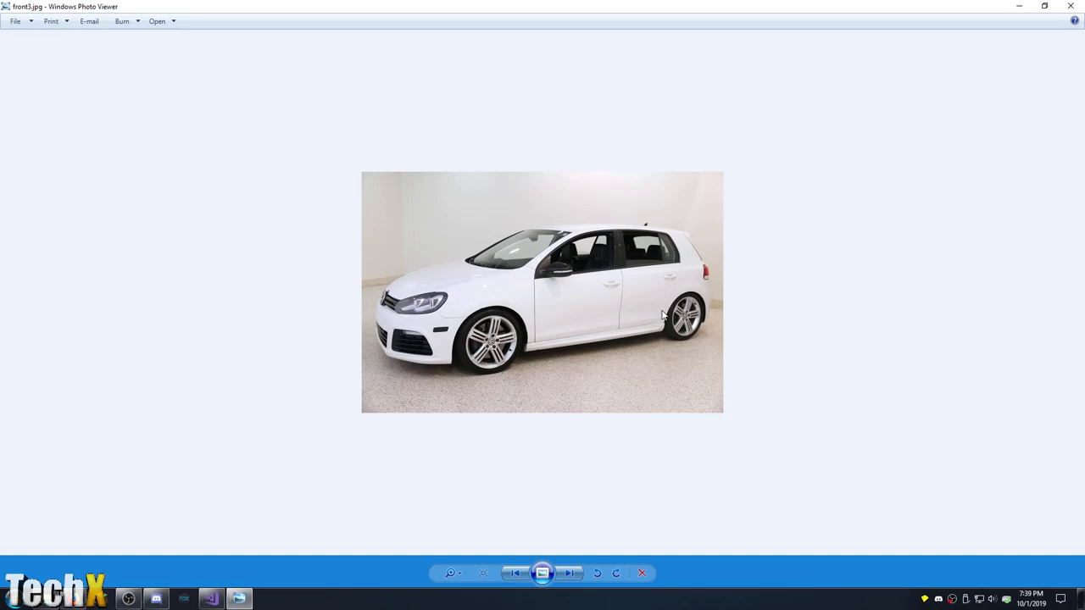
{"action": "mouse_move", "coordinate": [692, 309]}
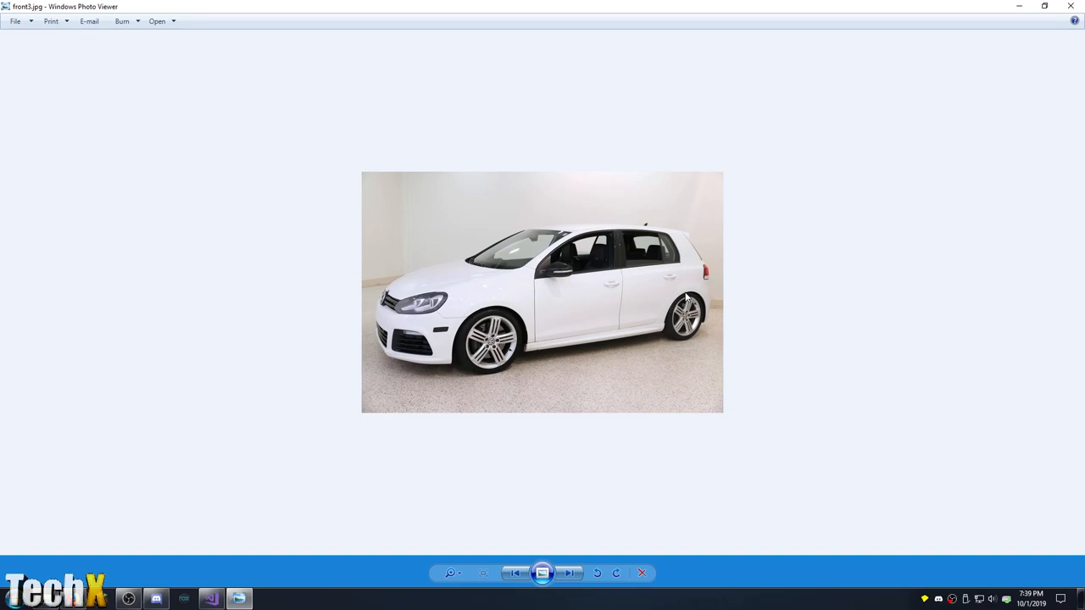
{"action": "mouse_move", "coordinate": [463, 312]}
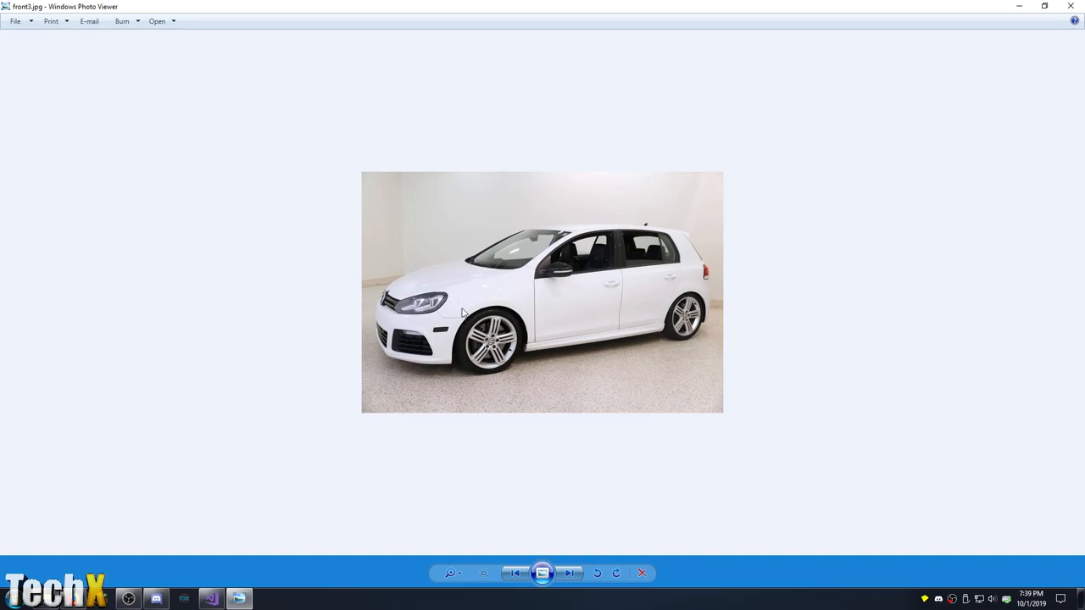
{"action": "mouse_move", "coordinate": [472, 332]}
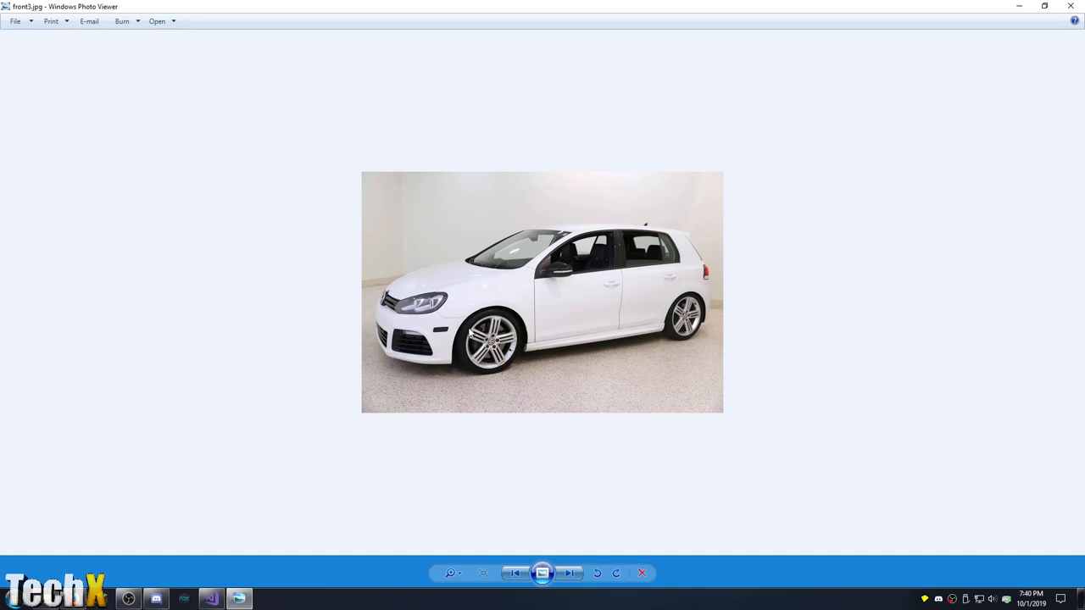
{"action": "mouse_move", "coordinate": [665, 319]}
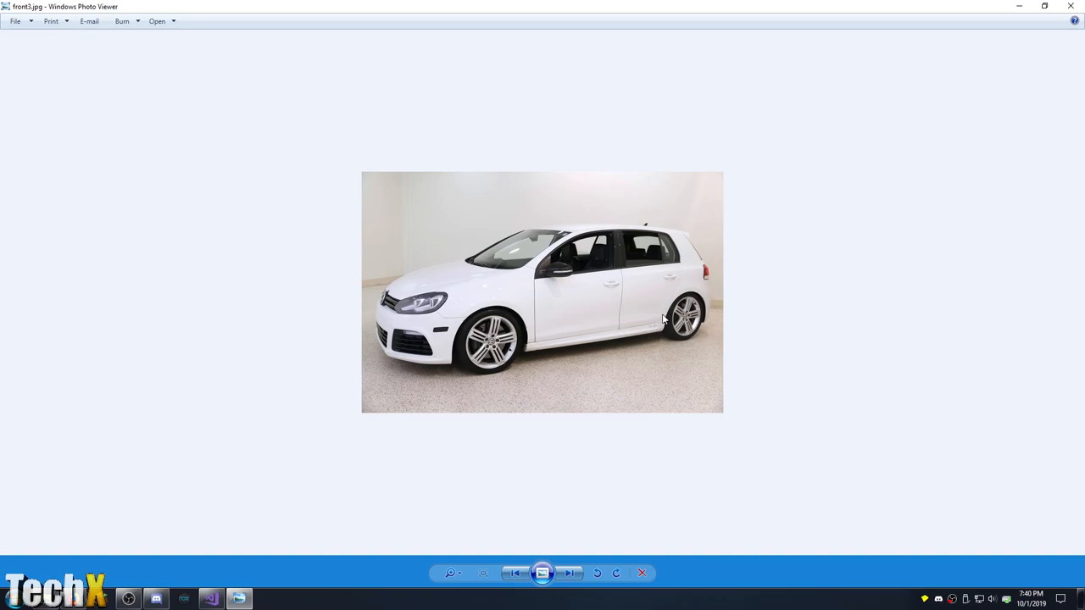
{"action": "mouse_move", "coordinate": [473, 349]}
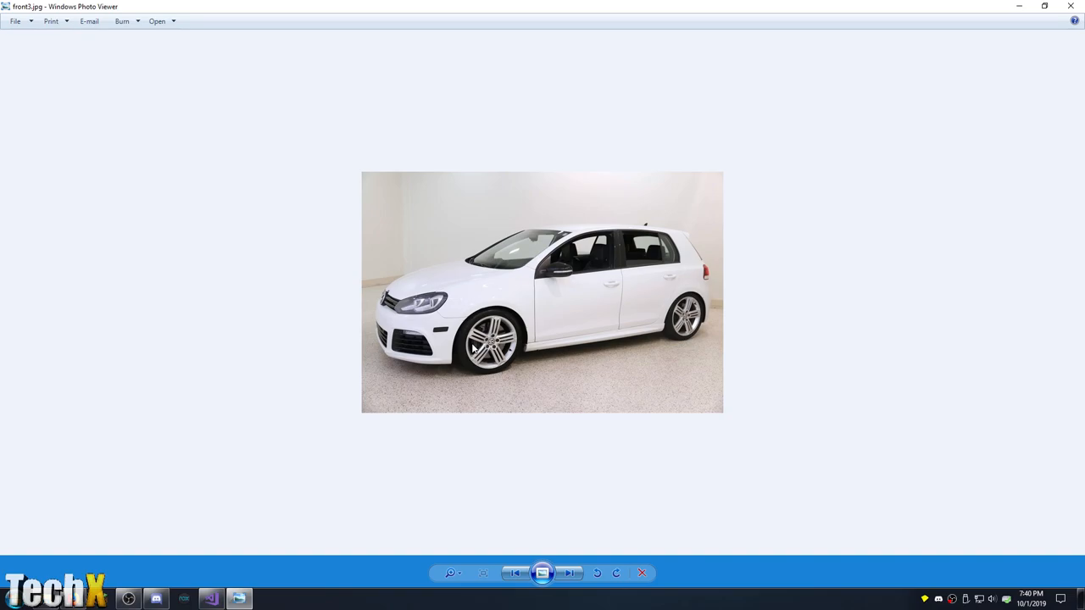
{"action": "mouse_move", "coordinate": [701, 305]}
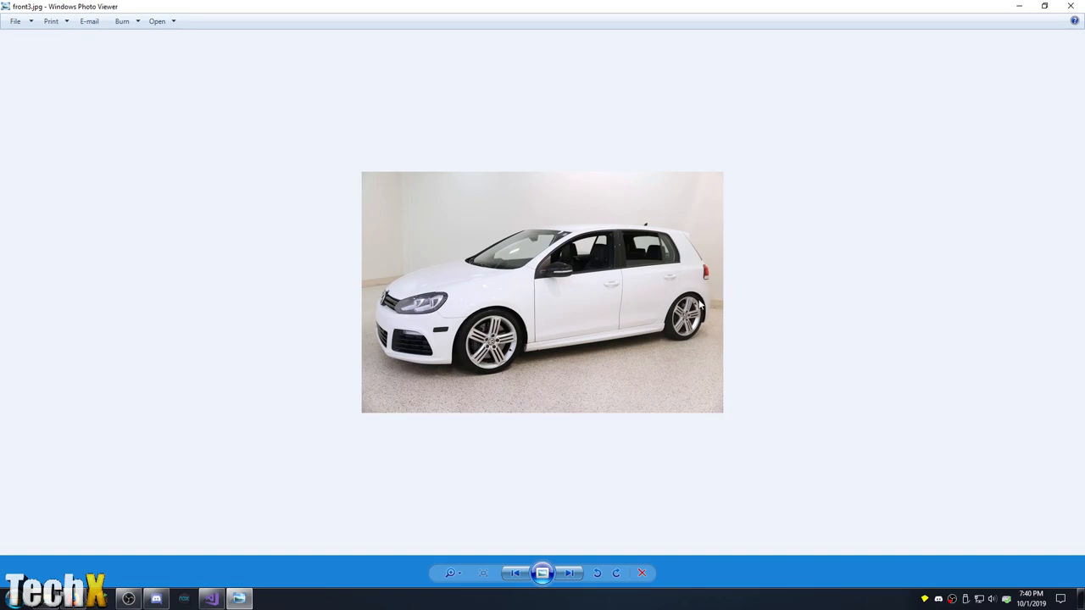
{"action": "mouse_move", "coordinate": [495, 336]}
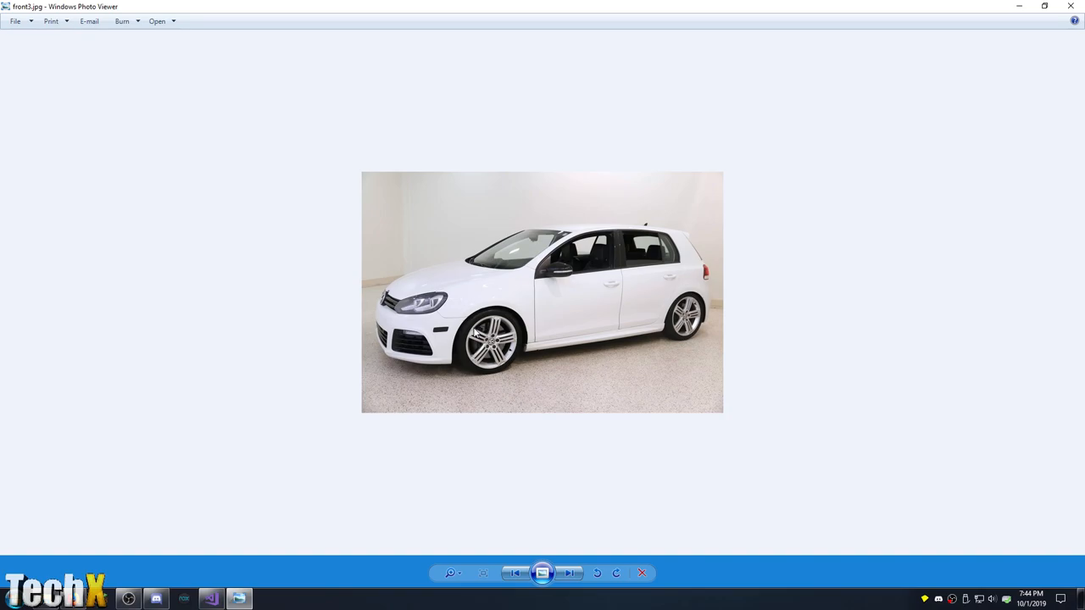
{"action": "mouse_move", "coordinate": [719, 316]}
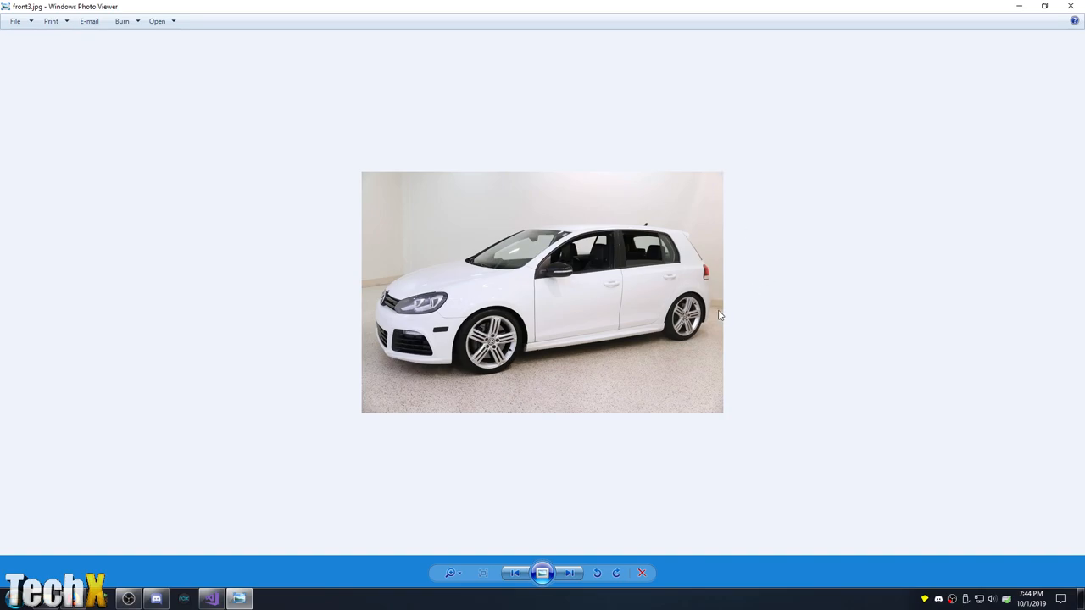
{"action": "mouse_move", "coordinate": [698, 314]}
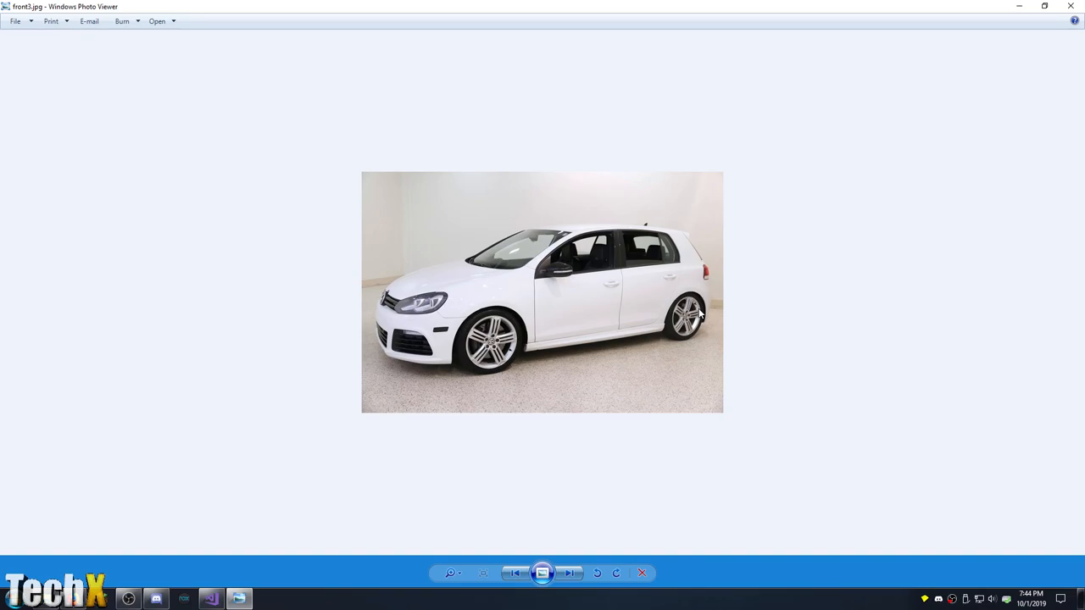
- Step back two photos to front1.jpg, the three-quarter front shot of the white Golf
{"action": "left_click", "coordinate": [514, 573]}
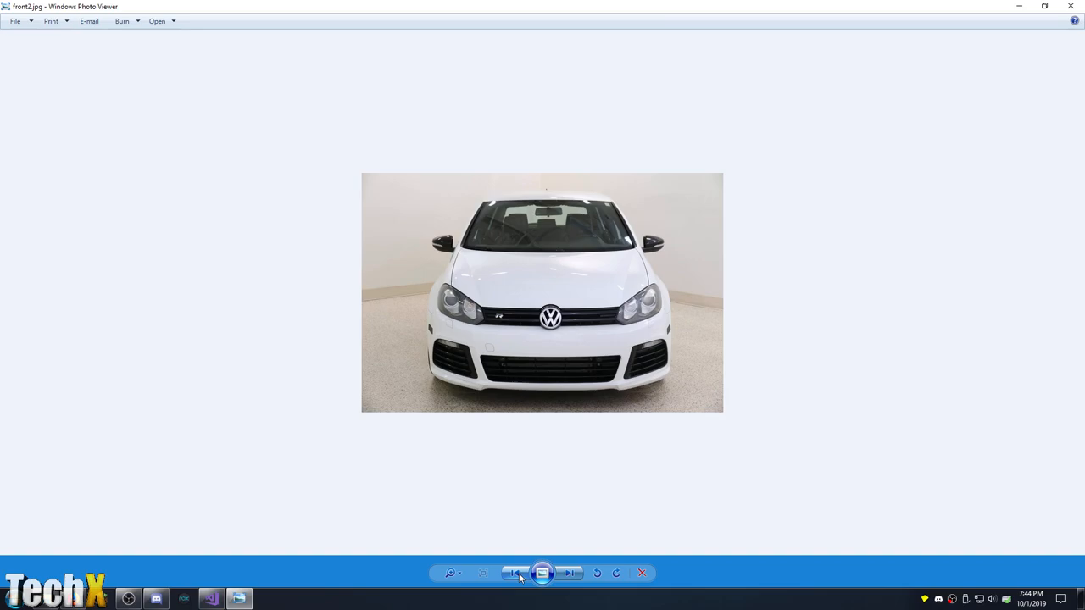
{"action": "left_click", "coordinate": [512, 573]}
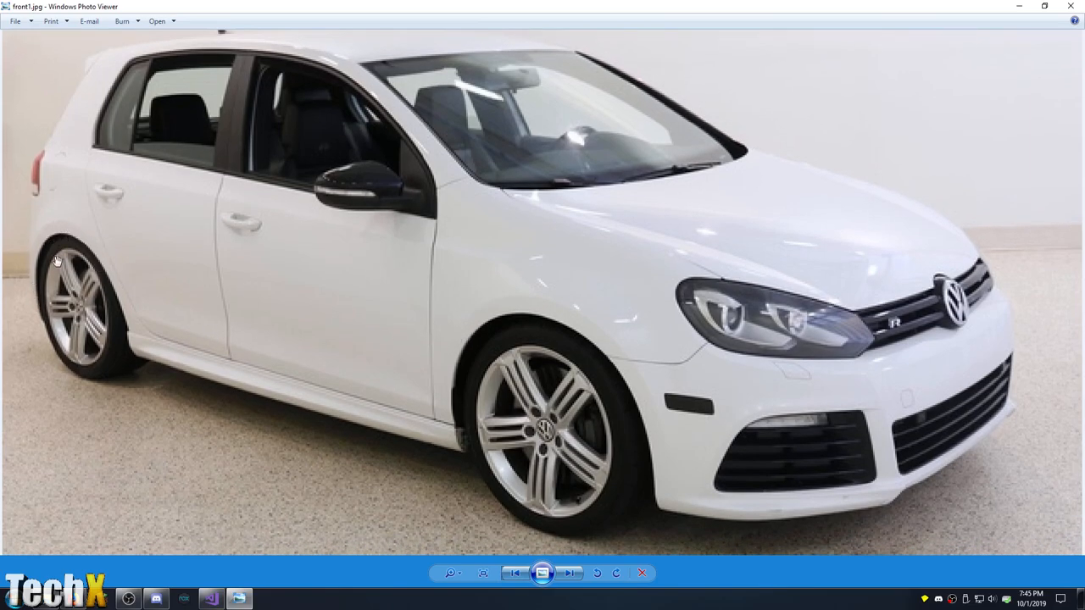
{"action": "mouse_move", "coordinate": [587, 347]}
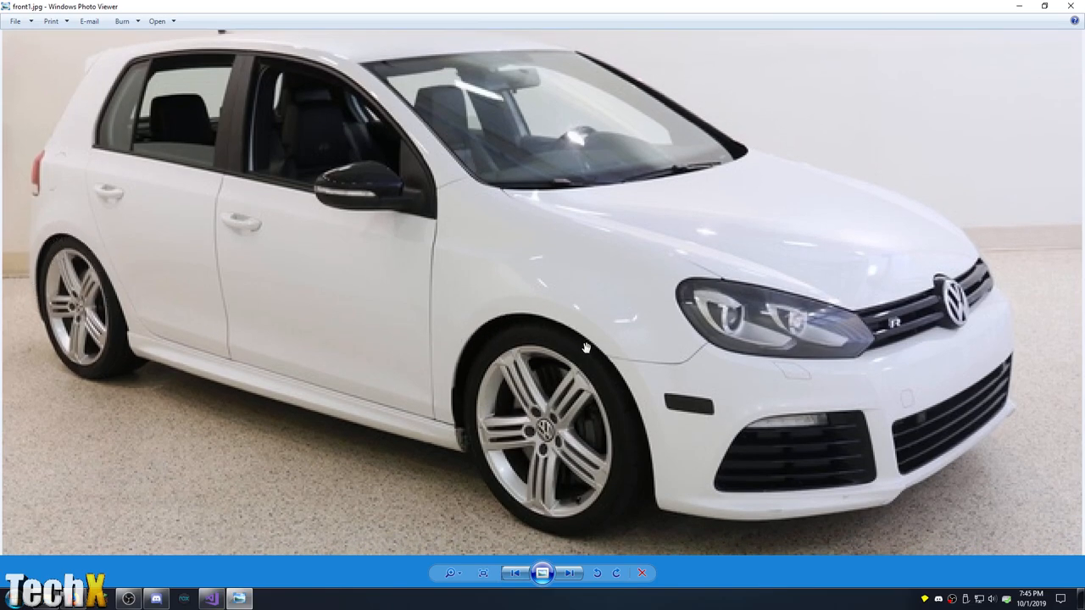
- Return to front3.jpg side profile and zoom so the car fills the window
{"action": "left_click", "coordinate": [569, 573]}
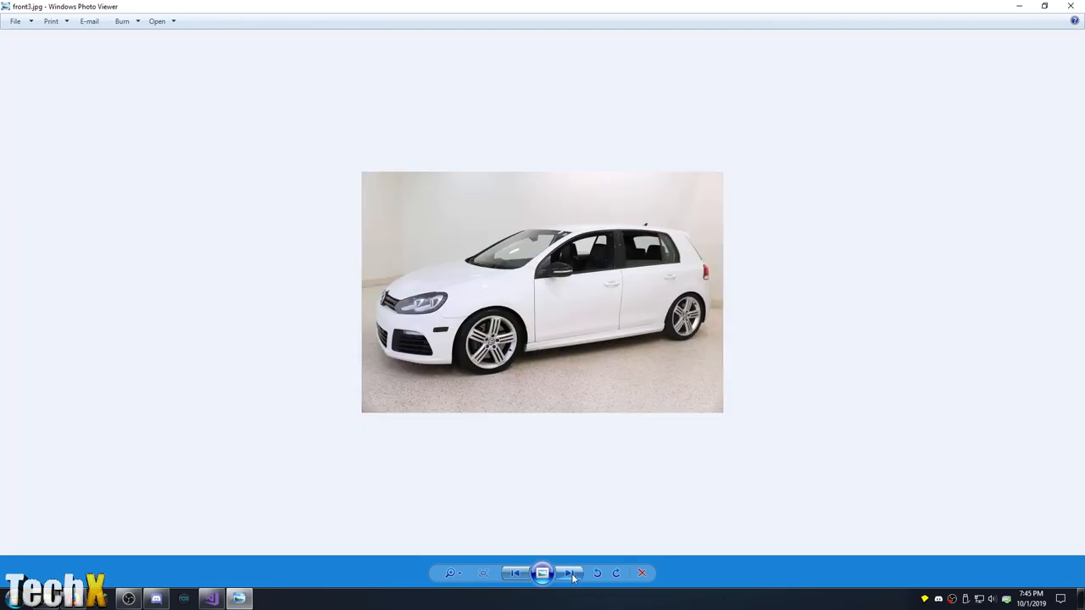
{"action": "left_click", "coordinate": [451, 573]}
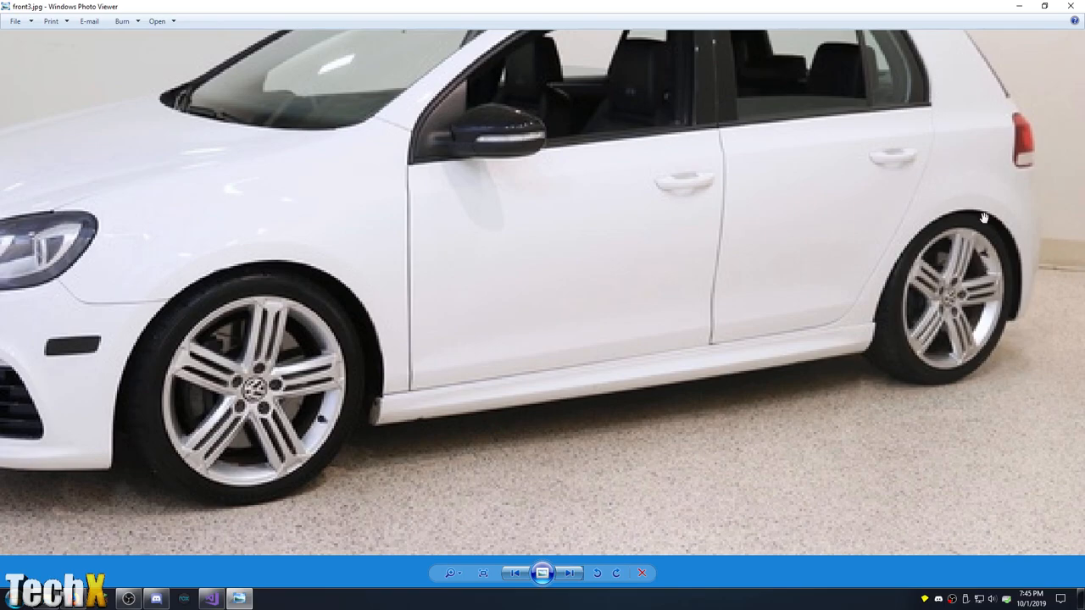
{"action": "mouse_move", "coordinate": [929, 237]}
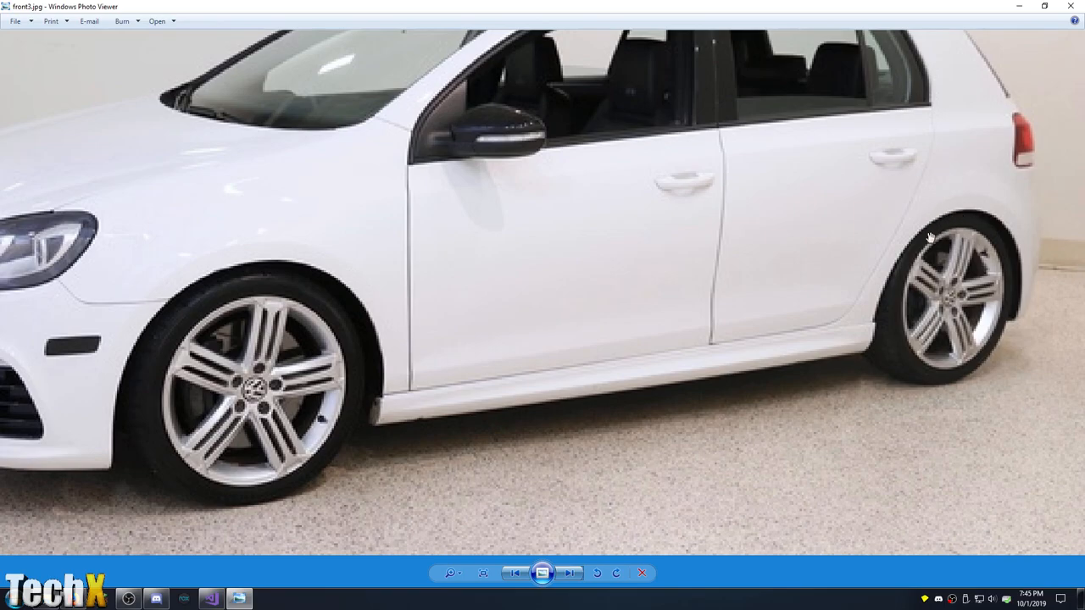
{"action": "mouse_move", "coordinate": [255, 270]}
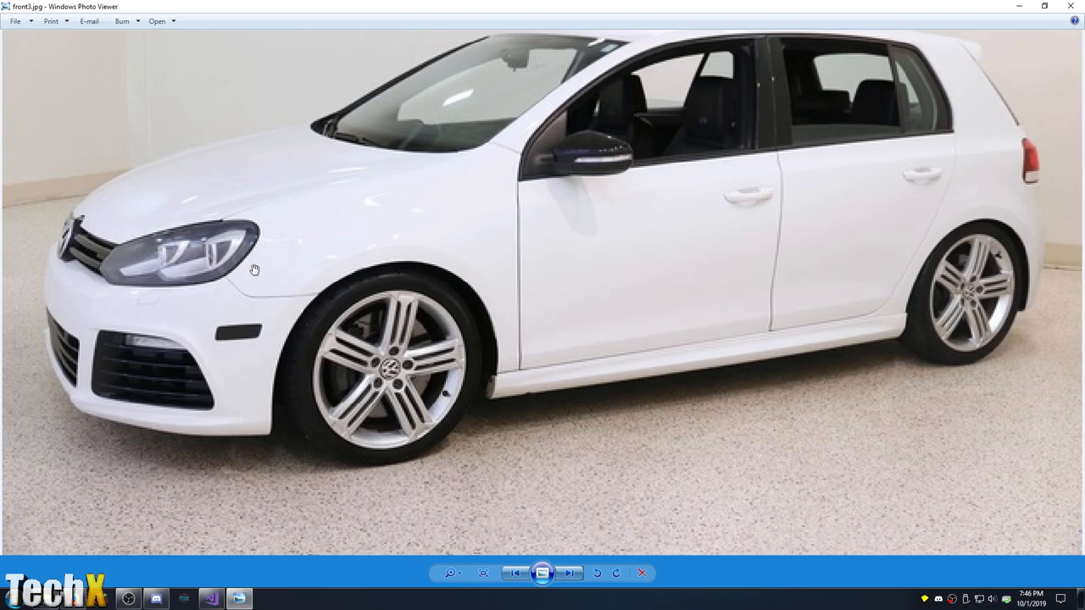
{"action": "mouse_move", "coordinate": [298, 219]}
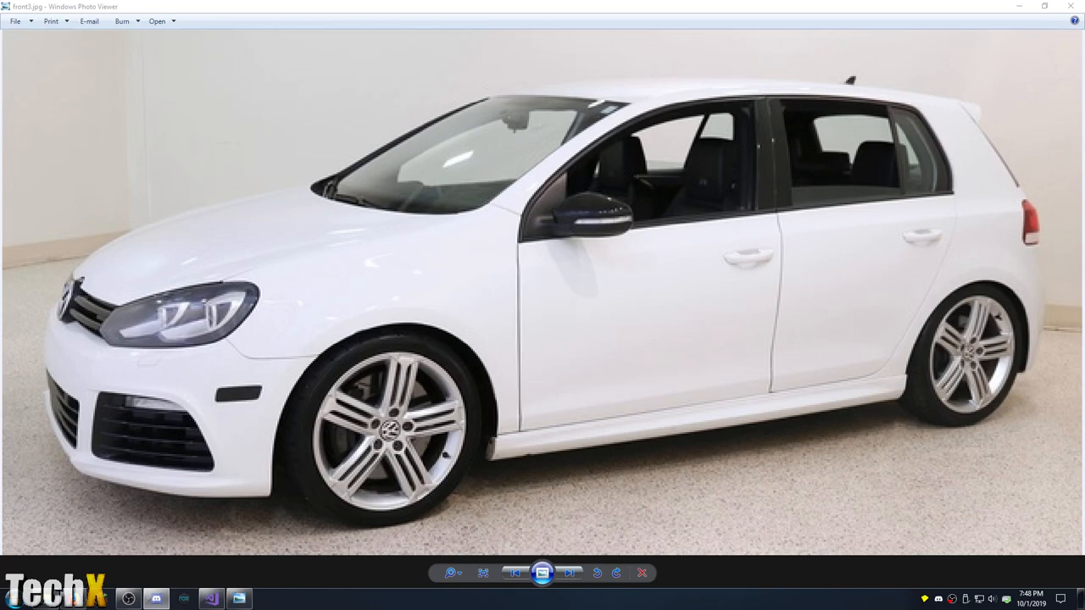
{"action": "left_click", "coordinate": [156, 598]}
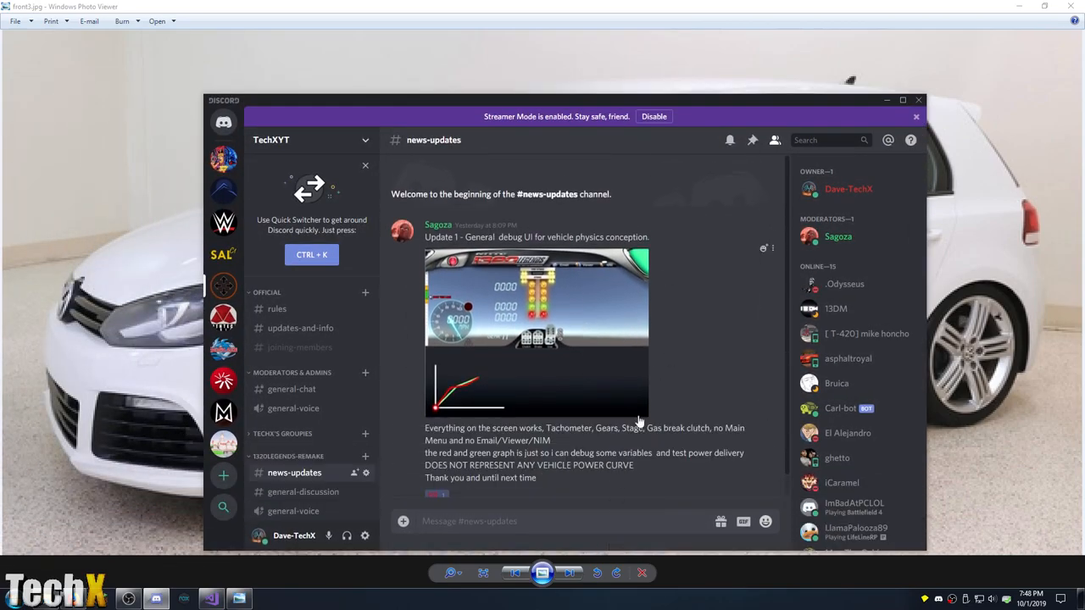
{"action": "mouse_move", "coordinate": [529, 228]}
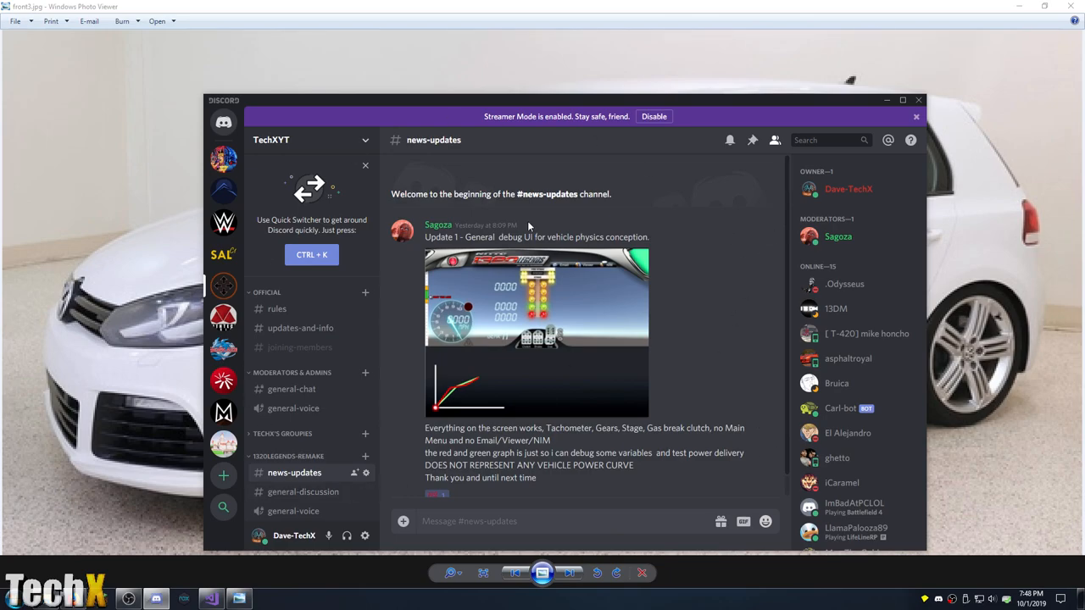
{"action": "mouse_move", "coordinate": [495, 270]}
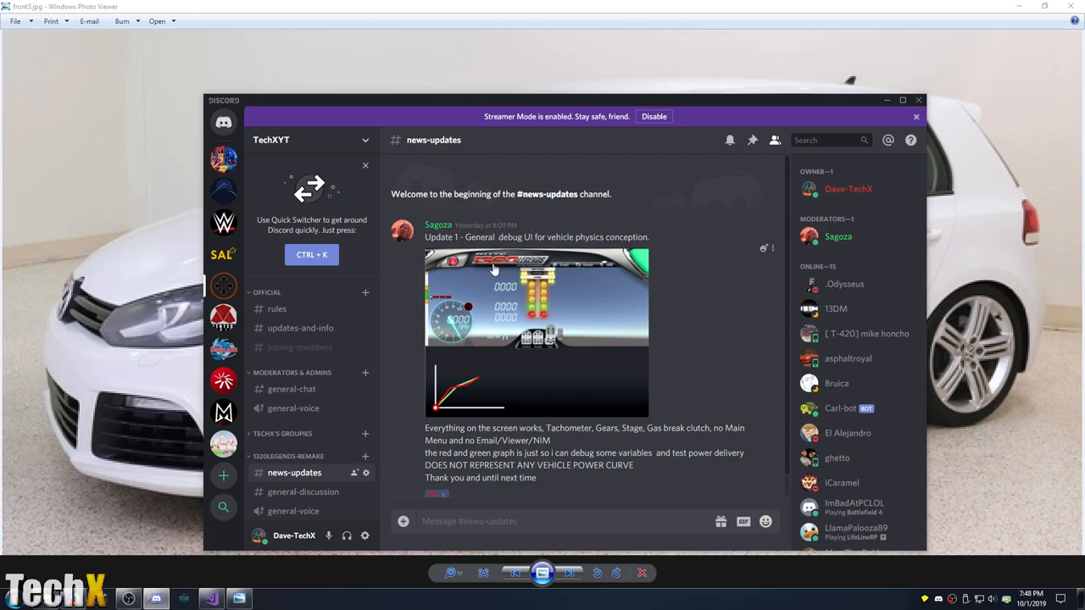